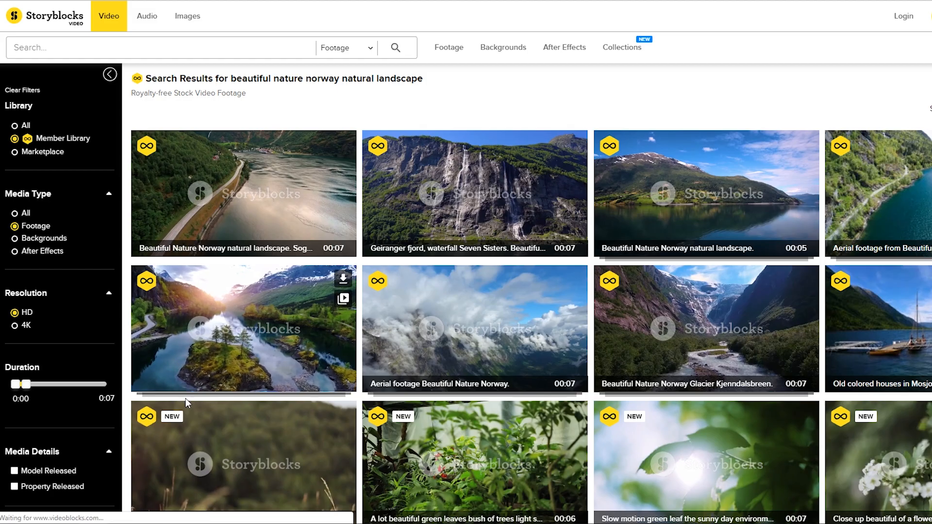
Bring the sunlit Norway lake and island clip in and make a new sequence from it.
click(241, 328)
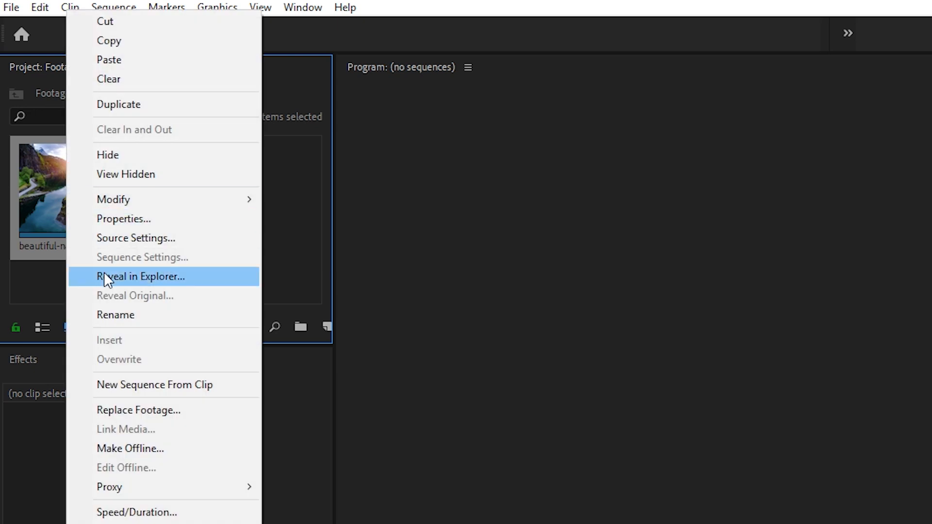
mouse_move(113, 397)
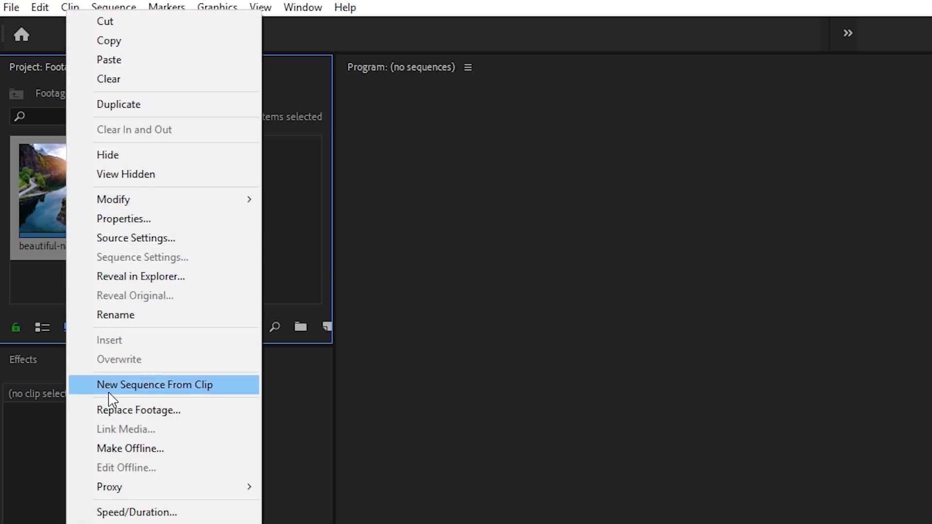
click(156, 385)
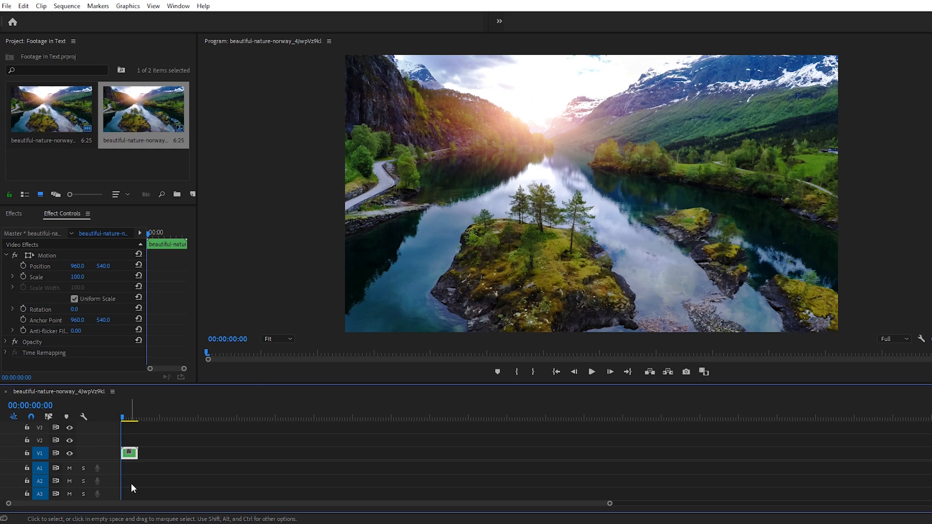
Show the Essential Graphics panel from the Window menu.
click(179, 6)
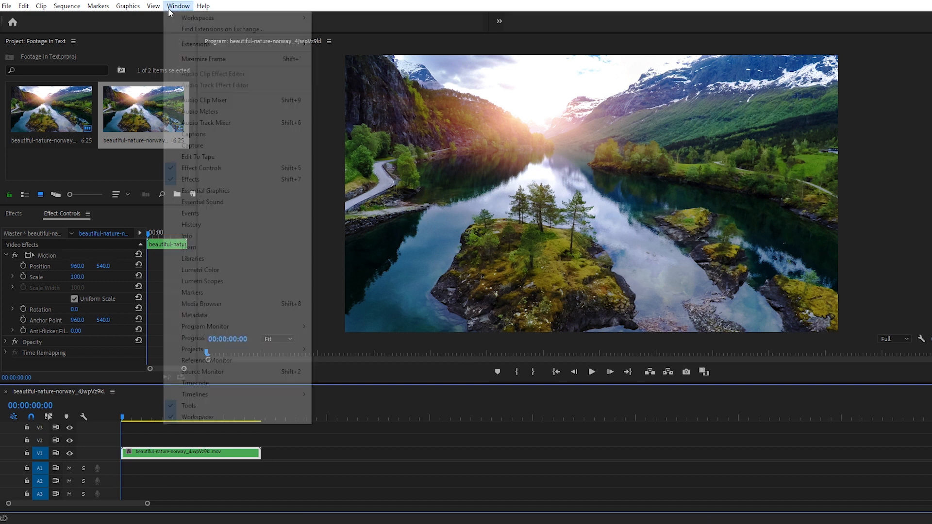
mouse_move(206, 190)
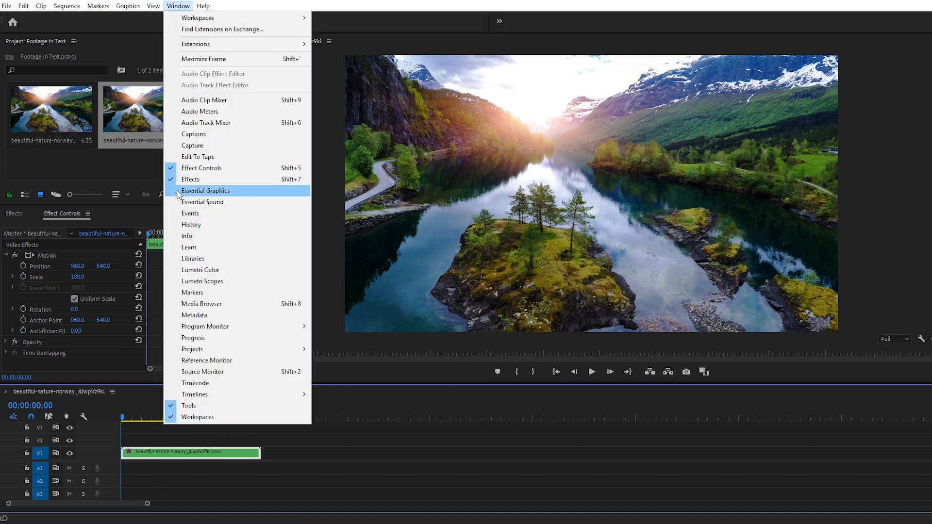
click(205, 190)
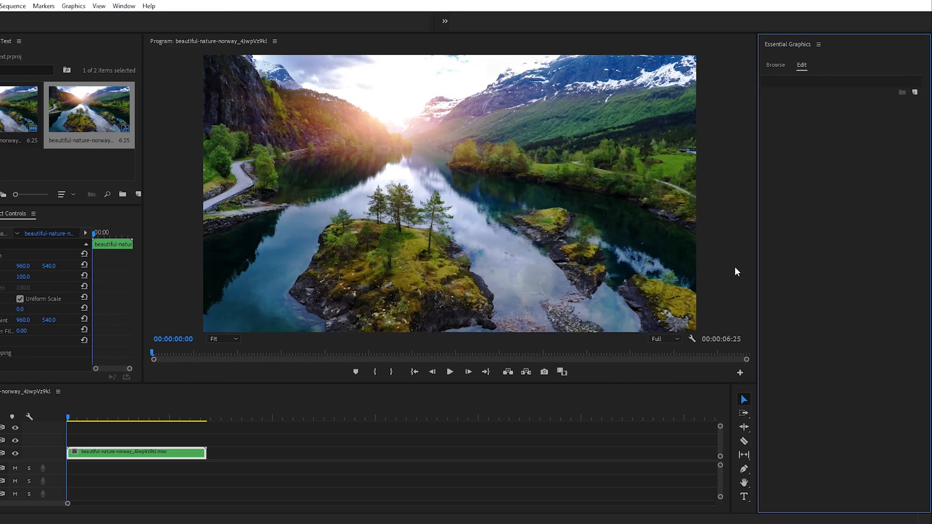
mouse_move(746, 232)
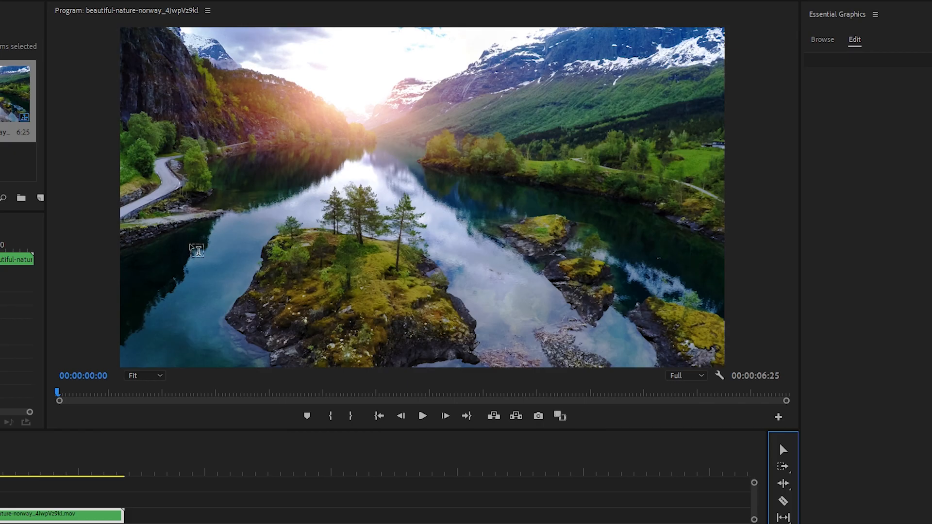
Add a text layer reading EXPLORE over the footage and set its size to 500.
click(198, 251)
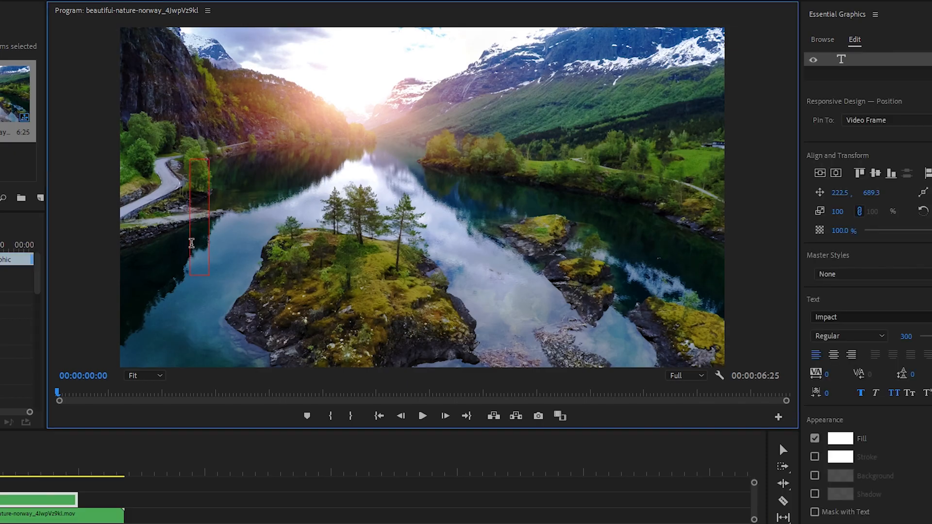
text(EXPLORE)
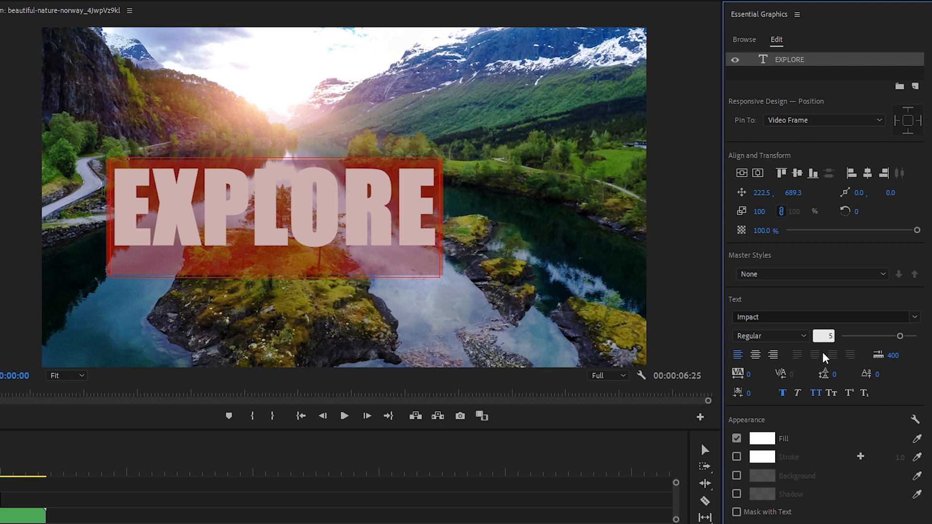
text(500)
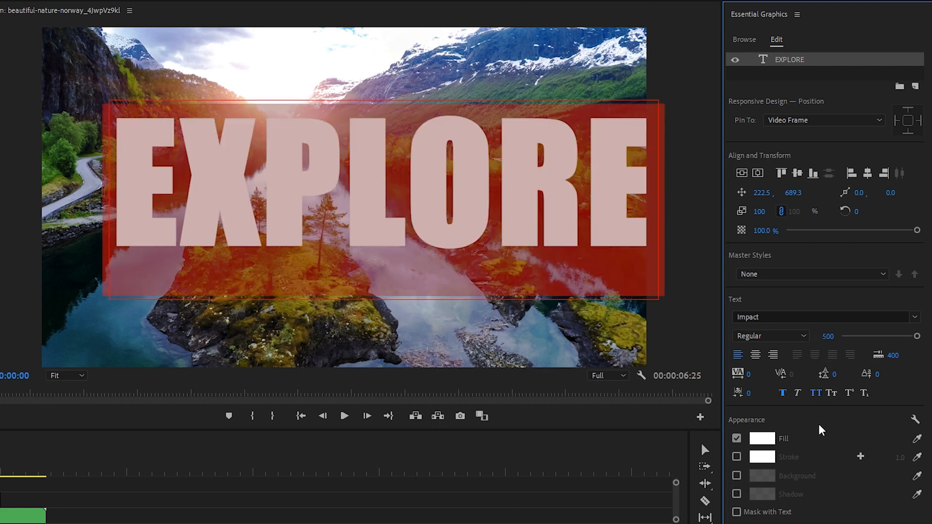
mouse_move(788, 204)
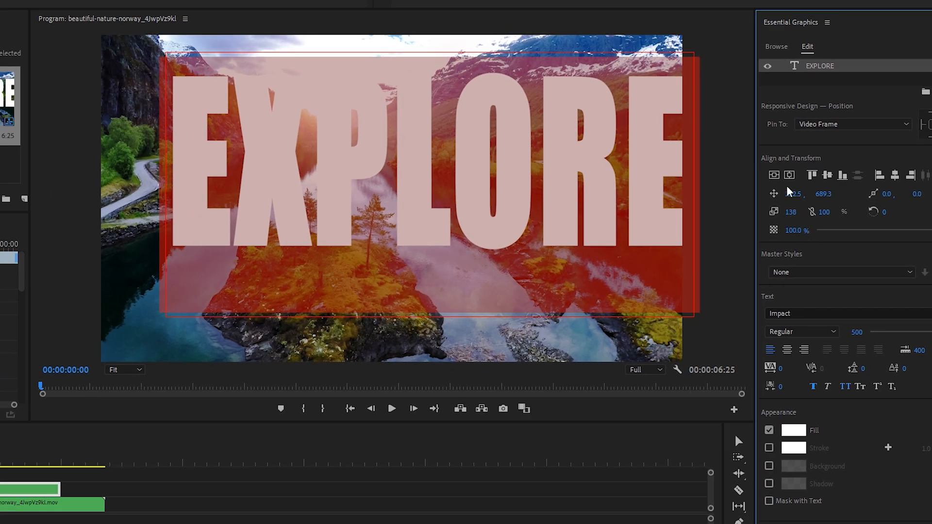
Align the EXPLORE title to the vertical and horizontal center of the frame.
click(789, 174)
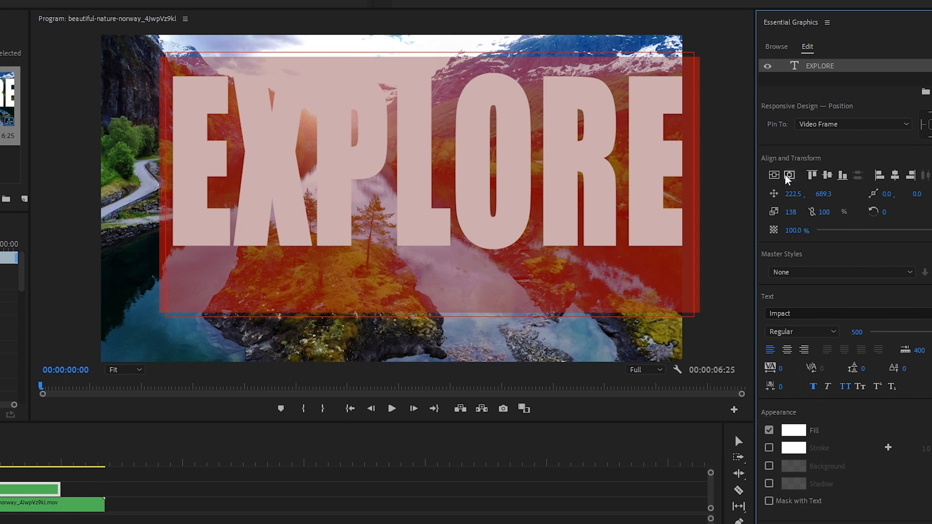
click(774, 175)
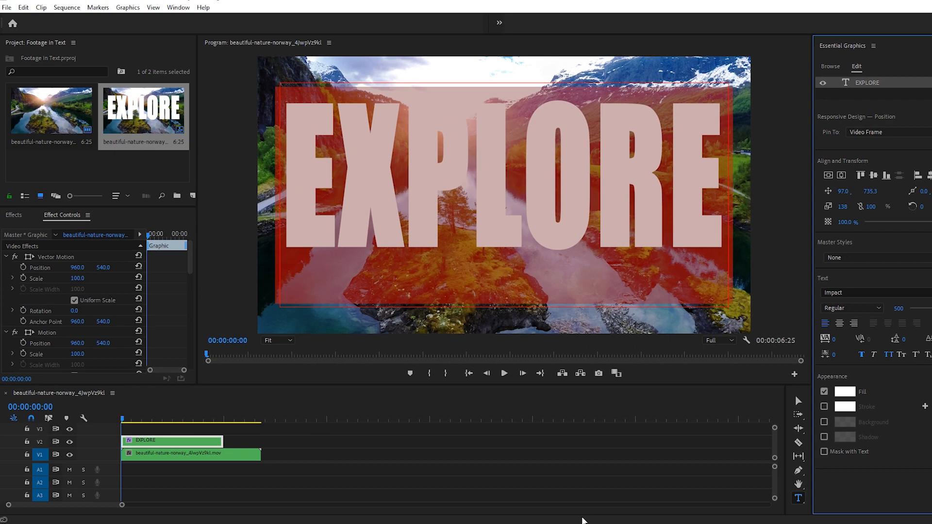
mouse_move(692, 470)
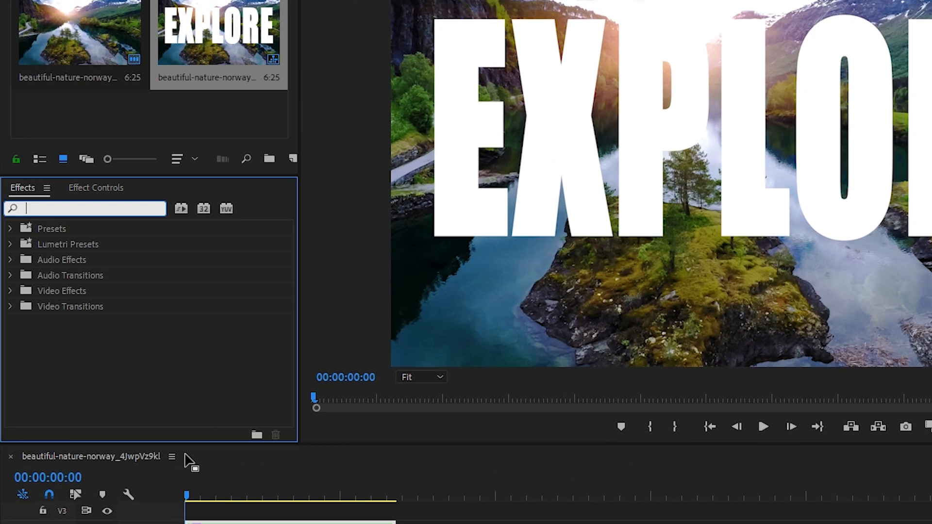
Apply Track Matte Key to the footage with its Matte set to the Video 2 title track.
text(Track Matt)
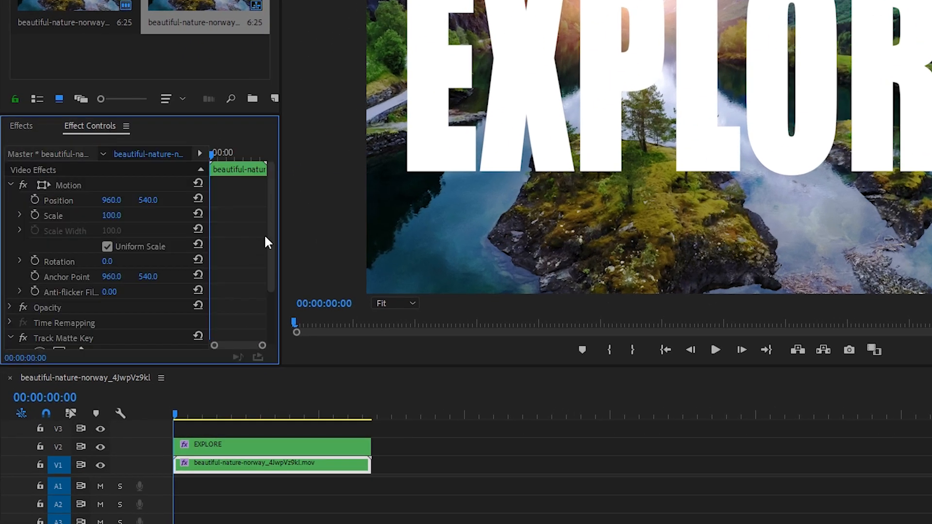
scroll(down, 3)
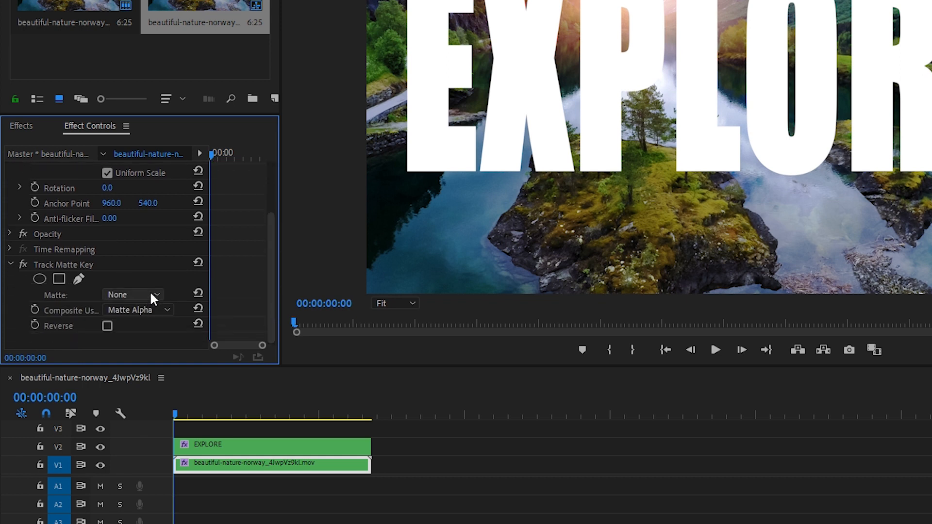
click(132, 295)
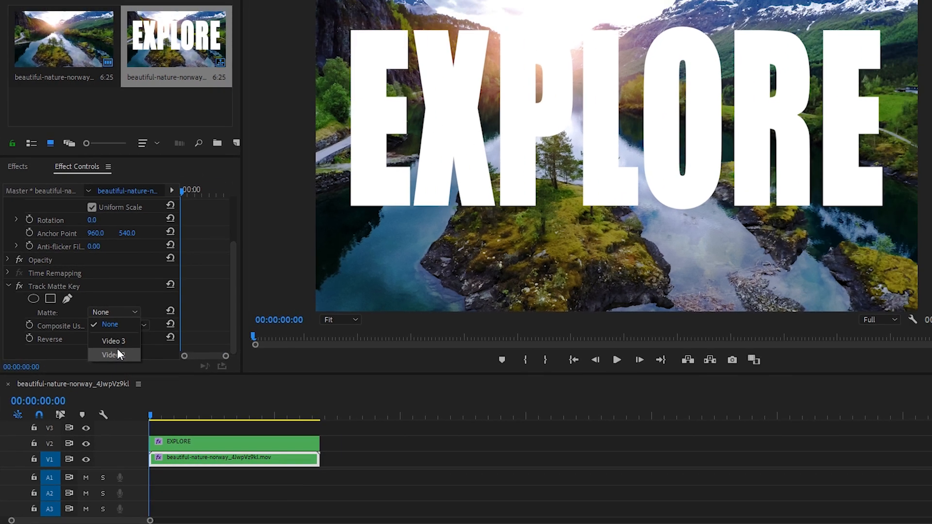
click(111, 356)
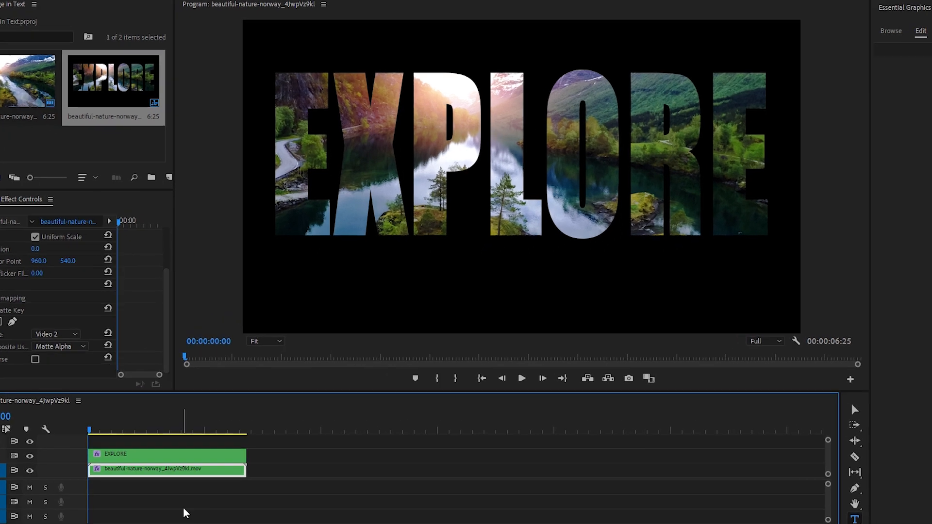
Select the EXPLORE title and footage clips together and shift them up one track.
click(141, 454)
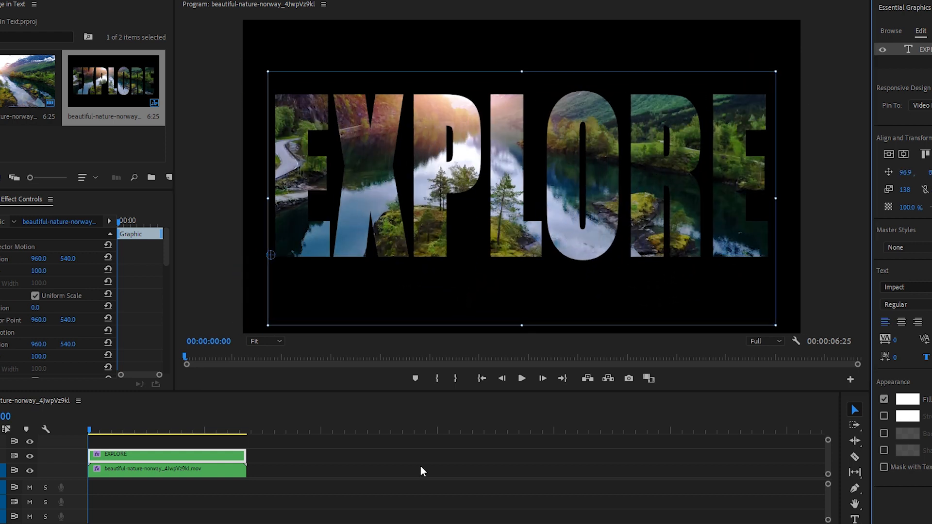
click(169, 470)
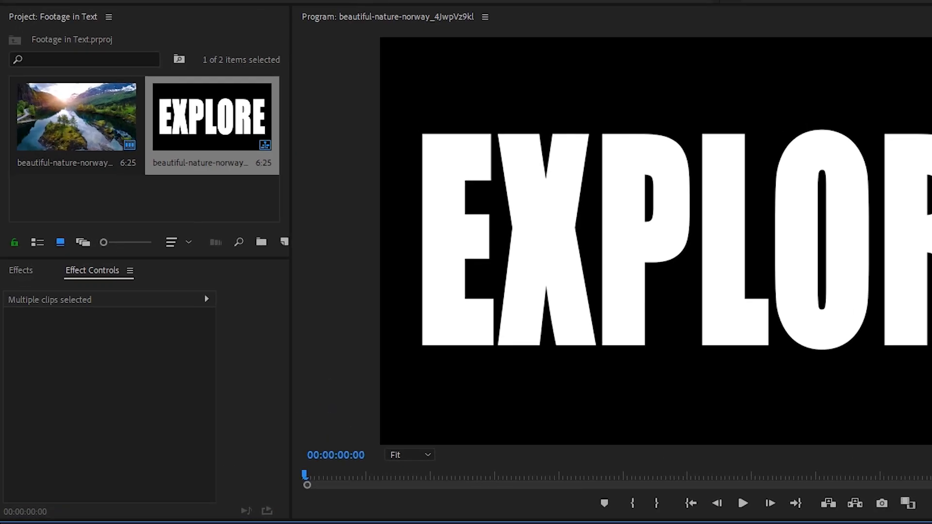
Create a new 1920 by 1080 white Color Matte for the background track.
click(284, 243)
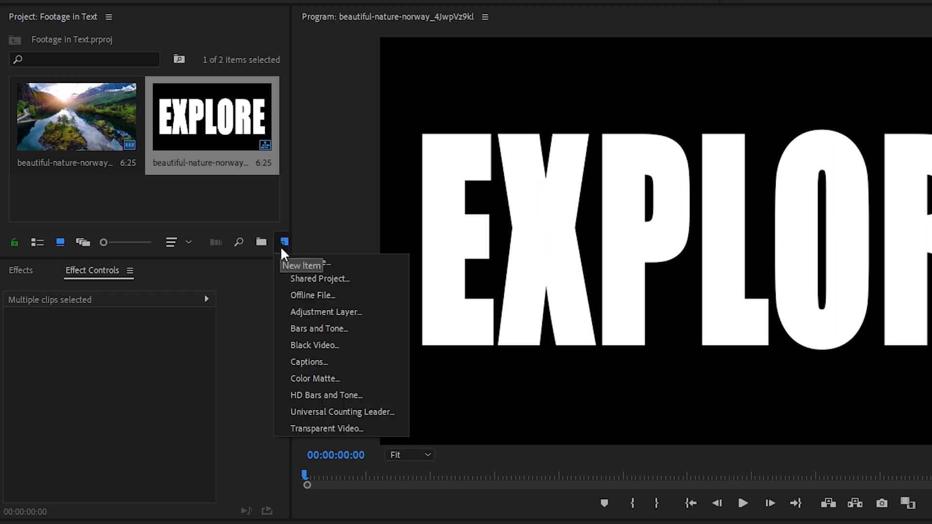
click(315, 379)
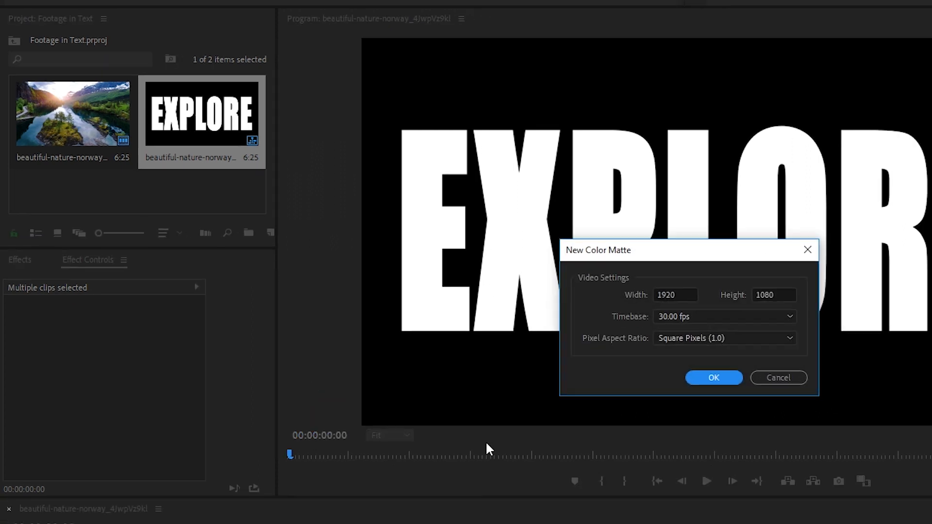
click(713, 378)
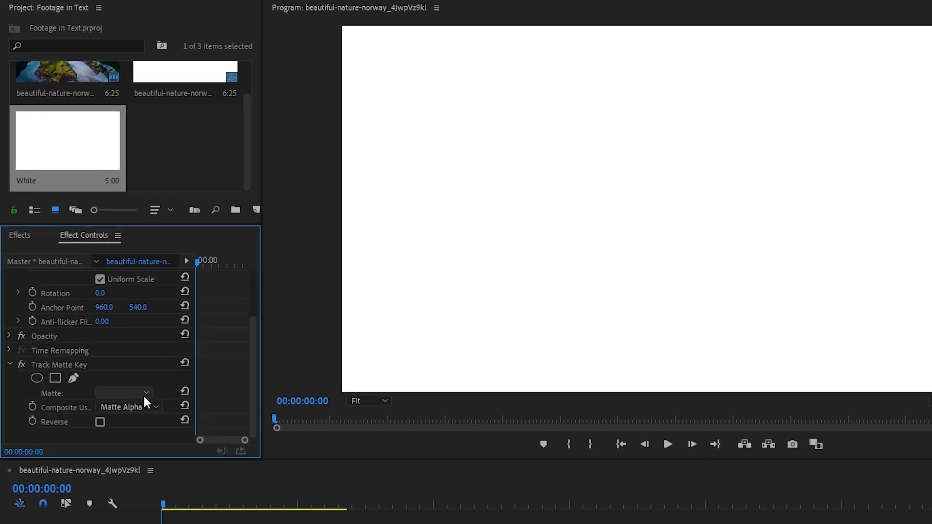
Repoint the Track Matte Key's Matte to the Video 3 EXPLORE track.
click(124, 392)
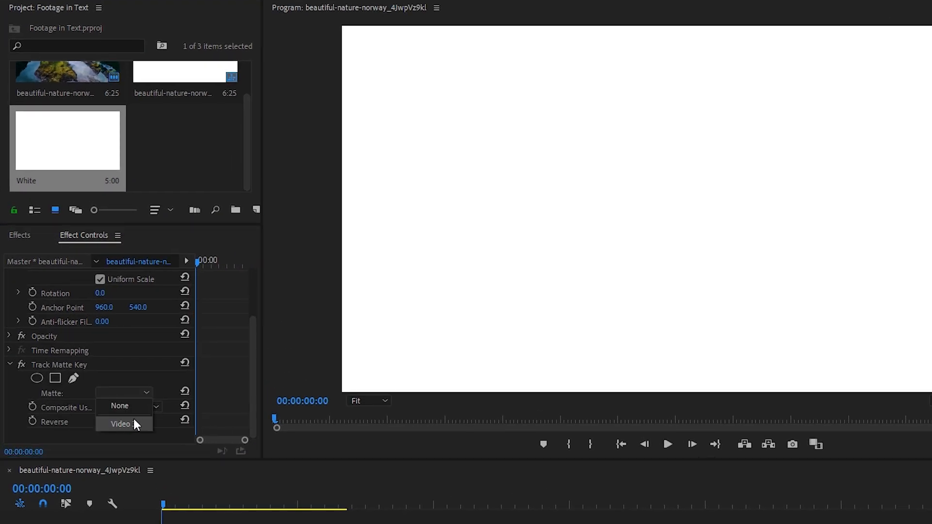
click(120, 423)
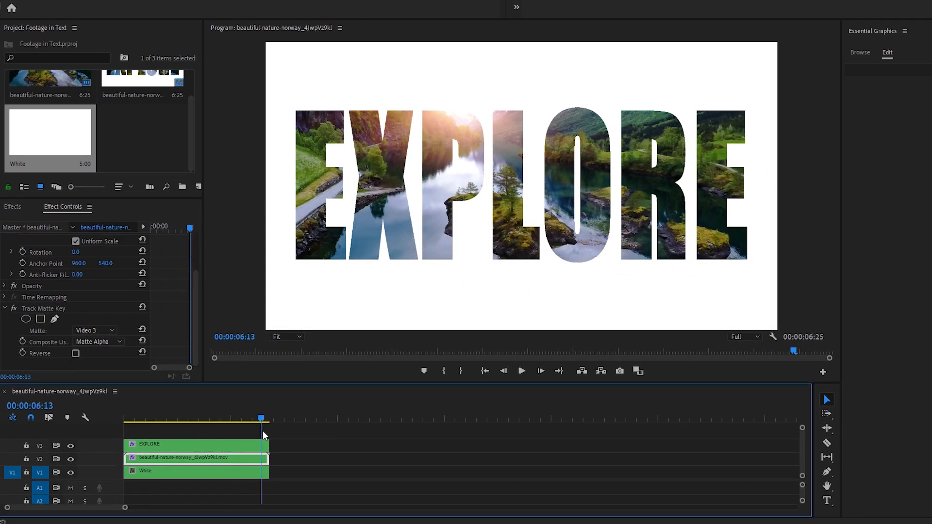
click(124, 428)
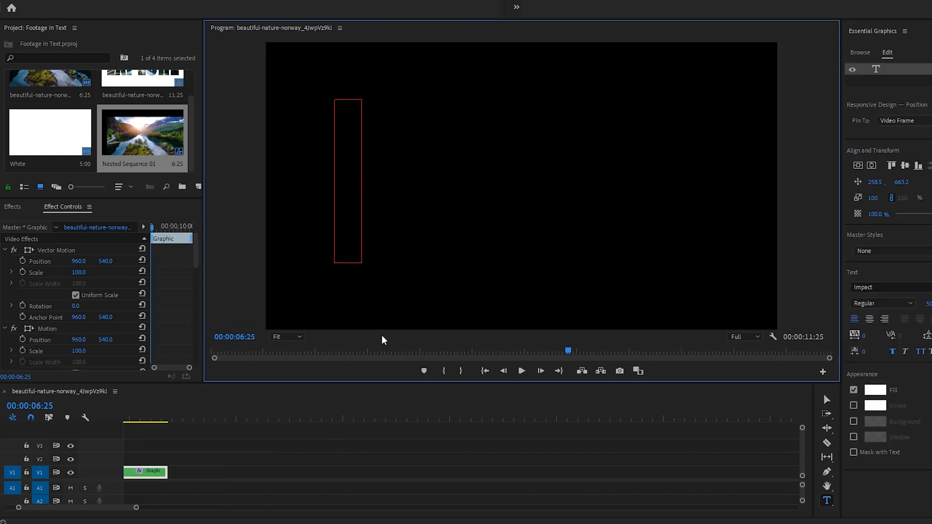
Enter a new EXPLORE text graphic and select its text layer above the footage layer.
text(EXPLORE)
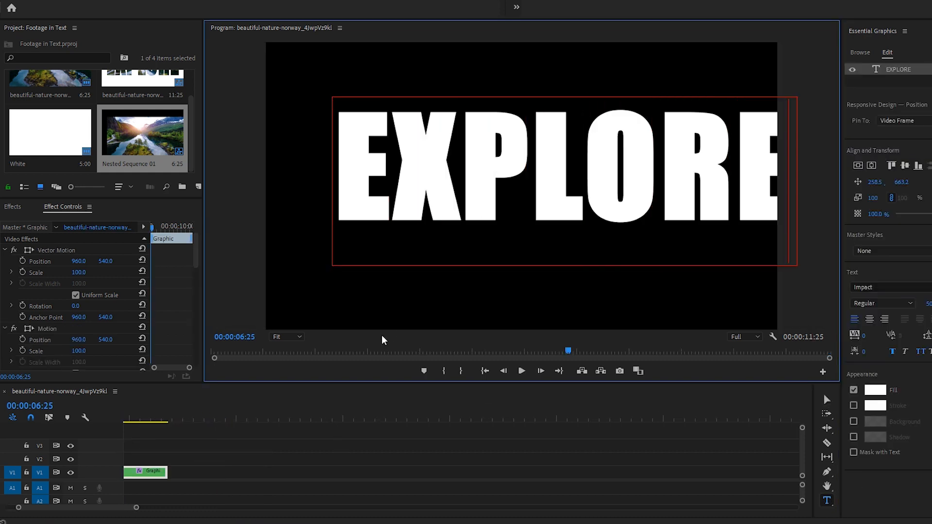
click(151, 485)
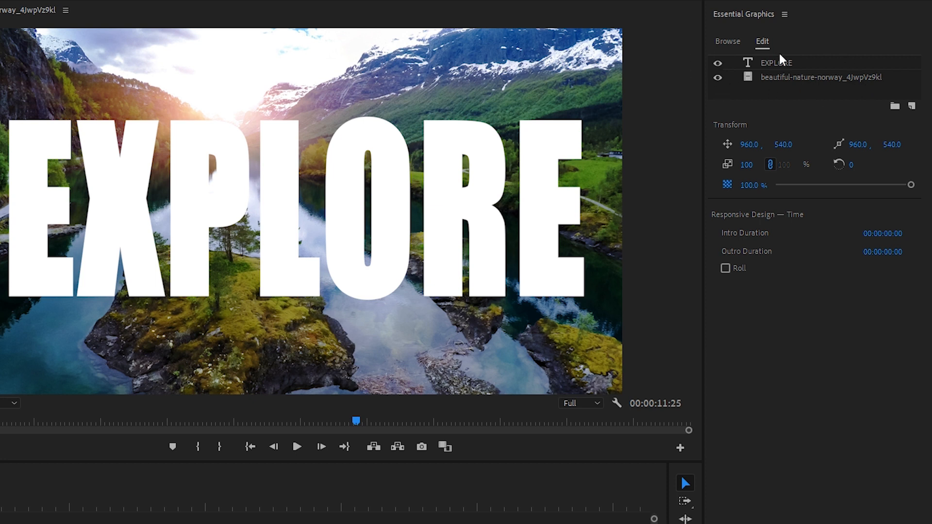
click(775, 62)
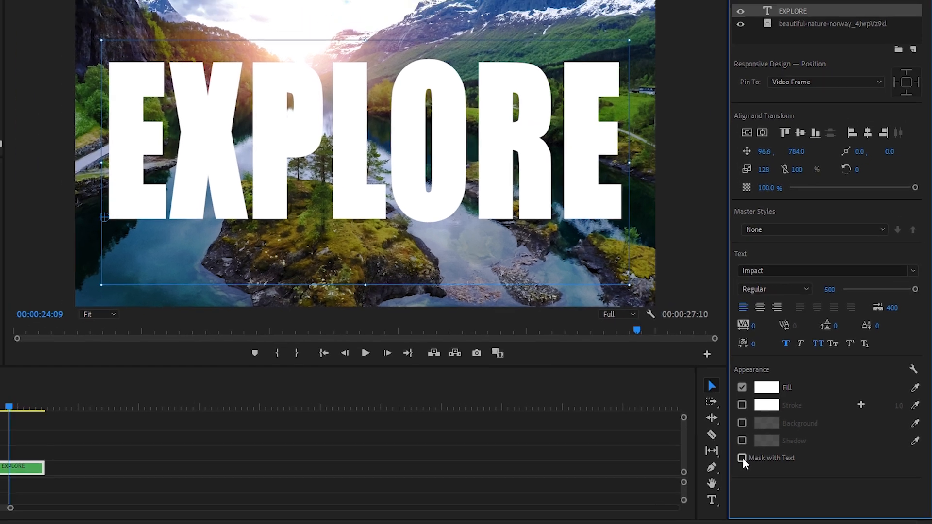
Enable Mask with Text so the footage shows only through the EXPLORE letters.
click(741, 458)
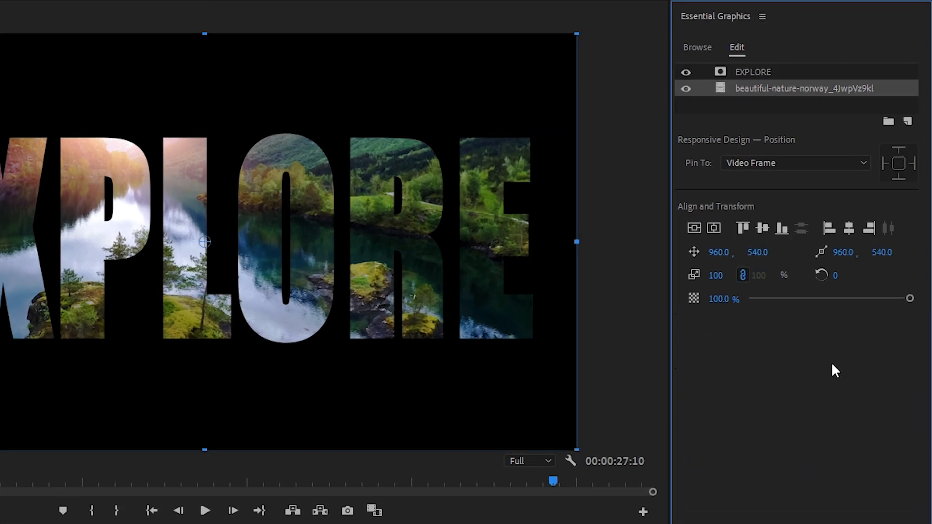
mouse_move(723, 270)
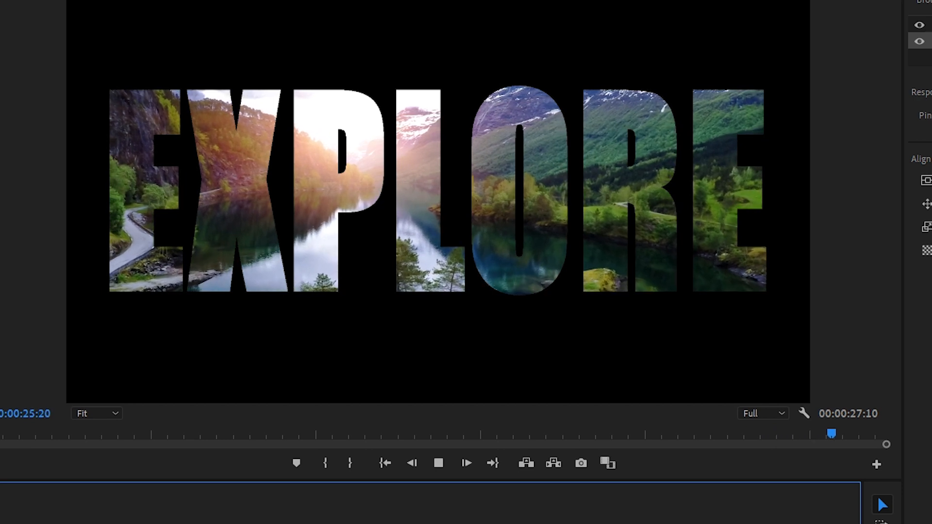
drag(830, 433, 763, 433)
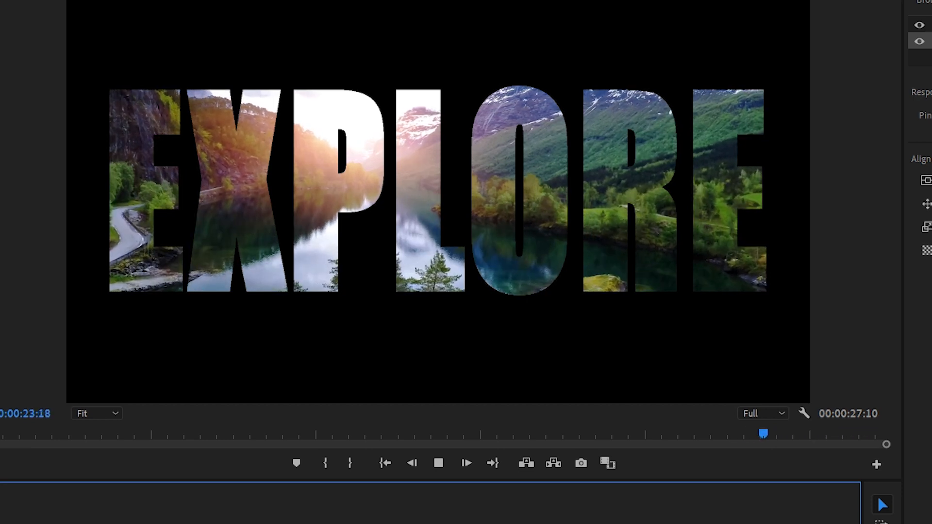